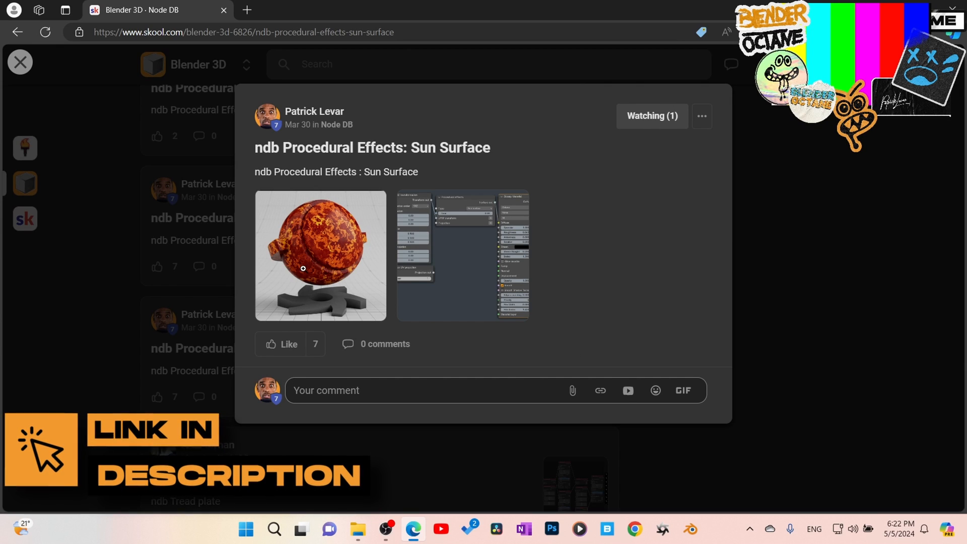
Step: Drag Abstract Material V1 from the Abstract catalog onto the sphere and view its nodes
click(303, 269)
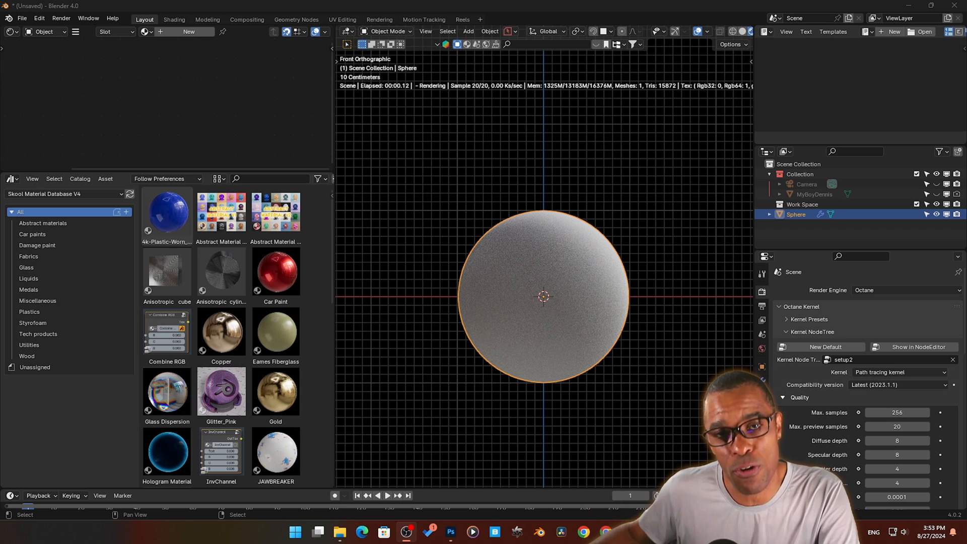
click(43, 223)
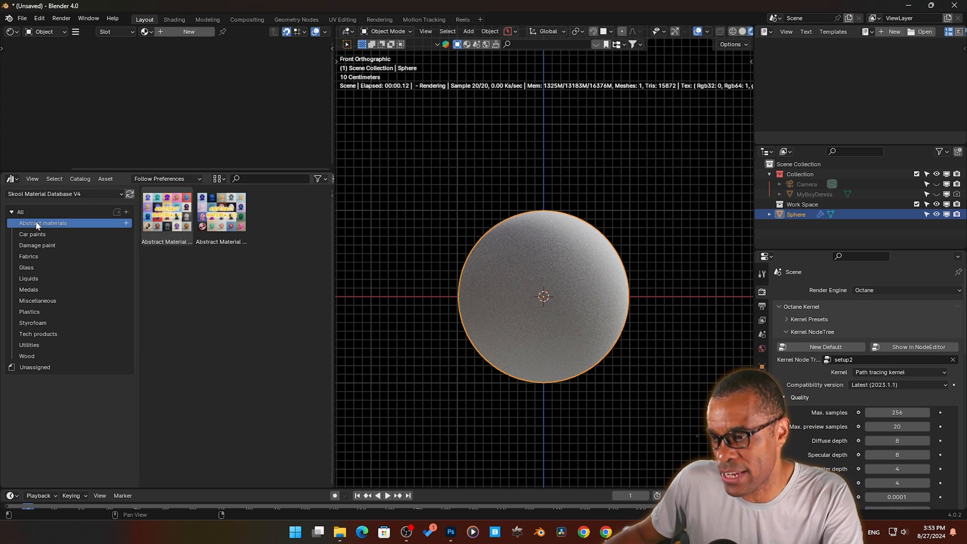
drag(166, 212, 543, 306)
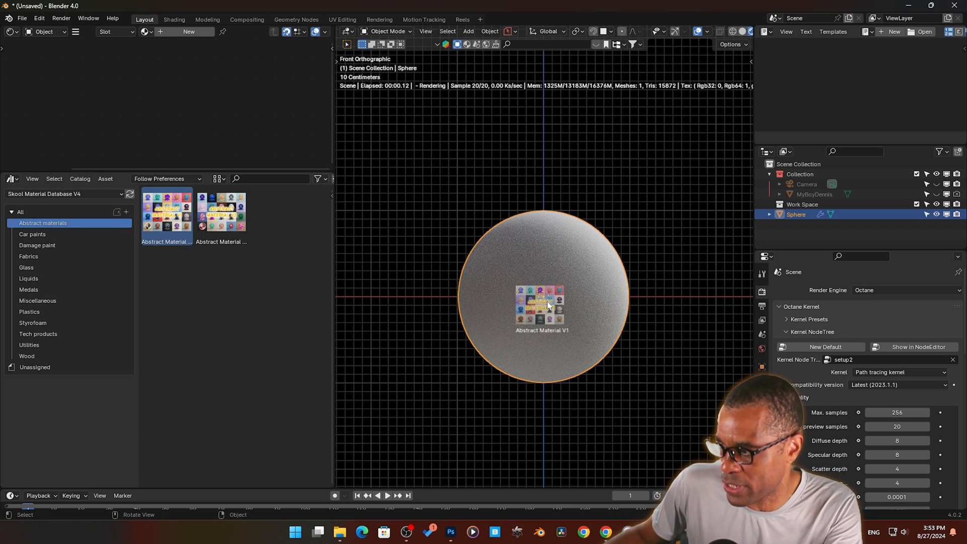
double_click(167, 213)
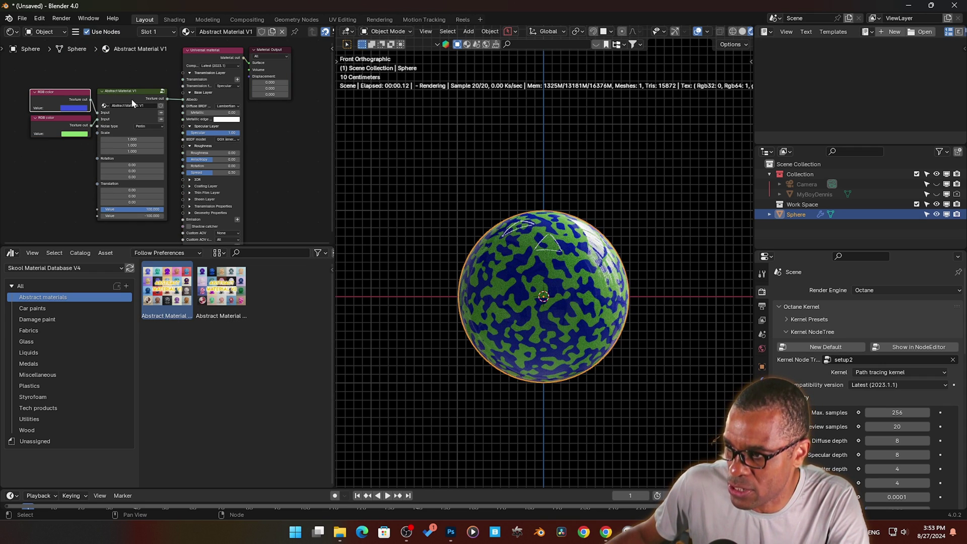
Step: Apply blue-and-orange Abstract Material V2, then filter the library to Car paints
click(147, 126)
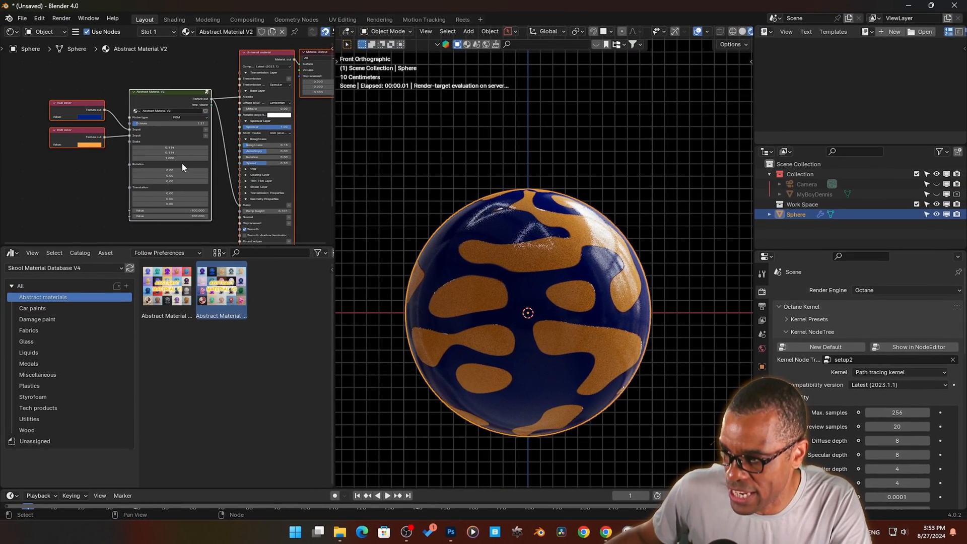
click(32, 308)
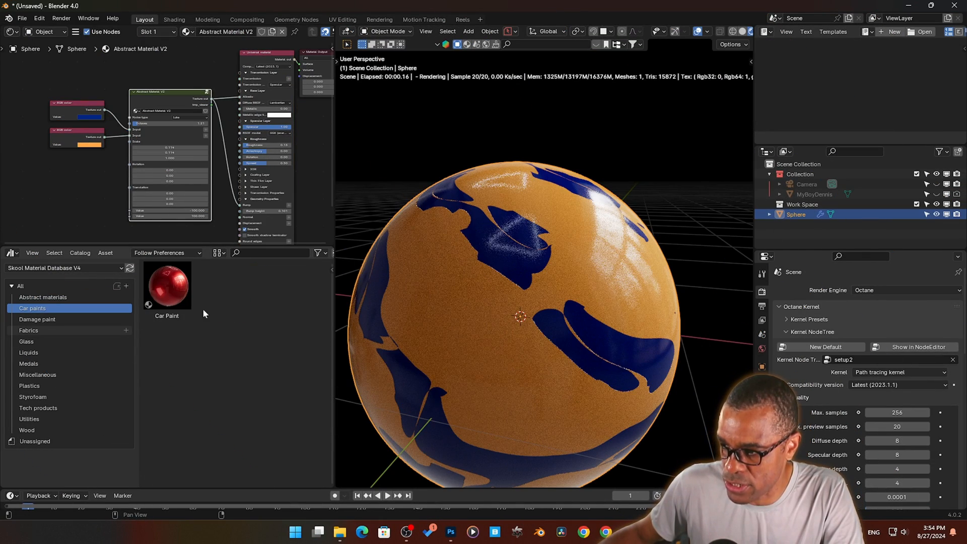
double_click(167, 287)
text(V1)
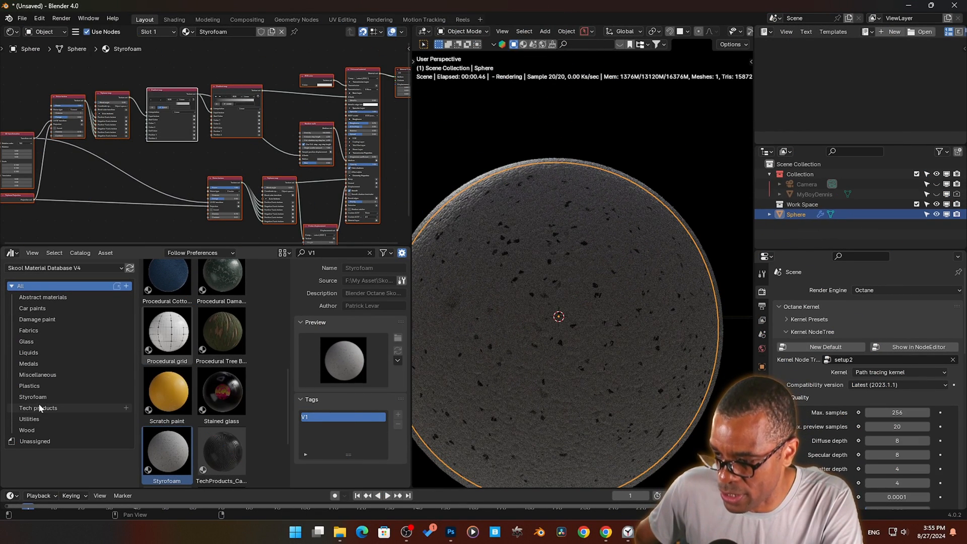
Step: Try the speckled plastic tech material and its pattern scale, then apply TechProducts_Carbon_V1
click(38, 408)
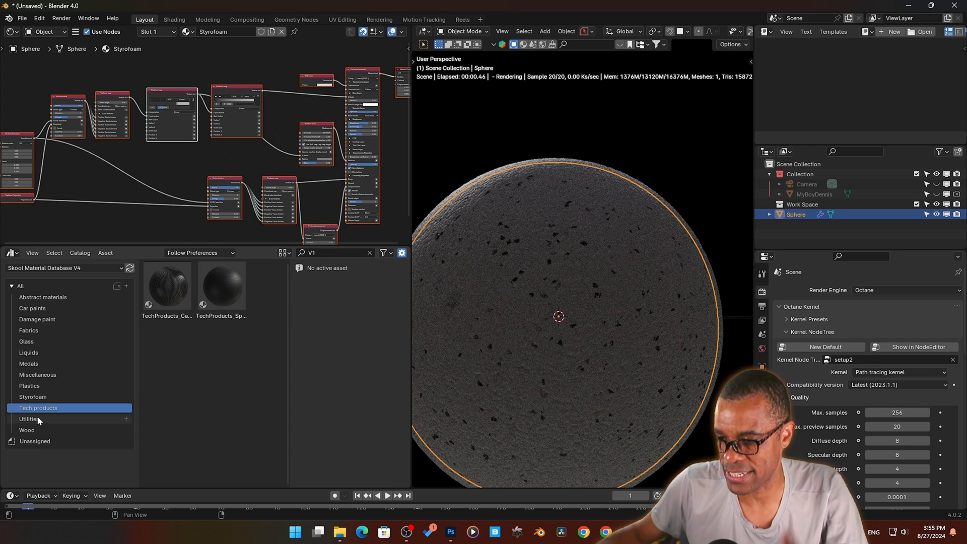
click(221, 287)
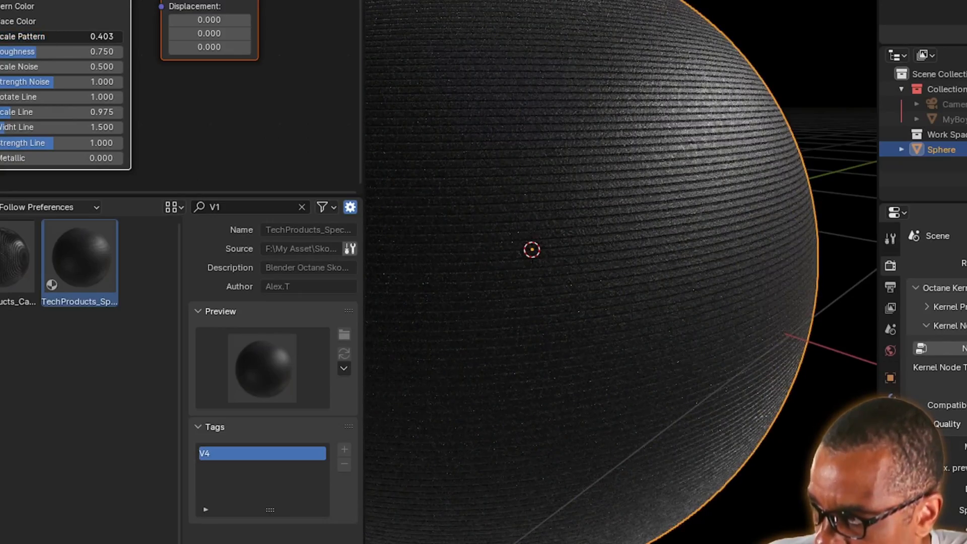
drag(62, 36, 80, 36)
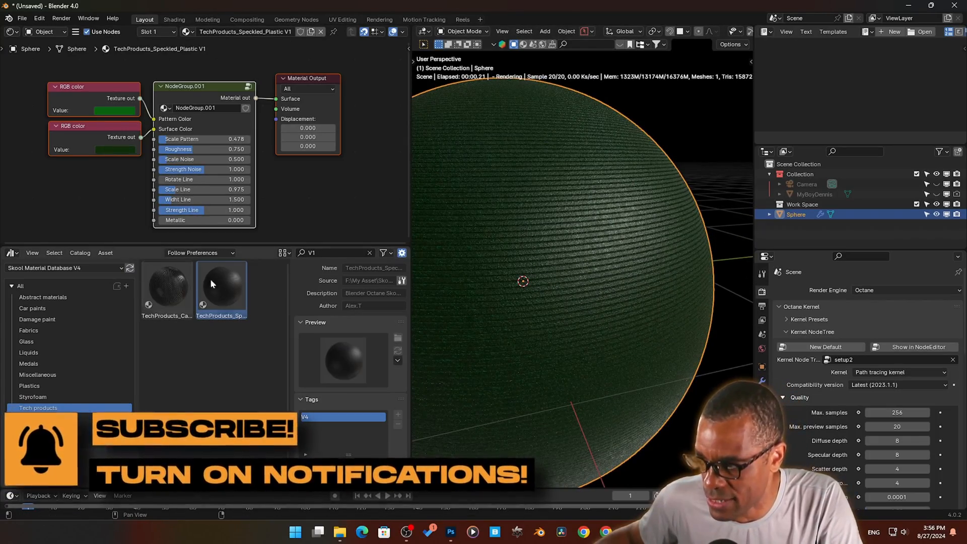
drag(167, 290, 505, 241)
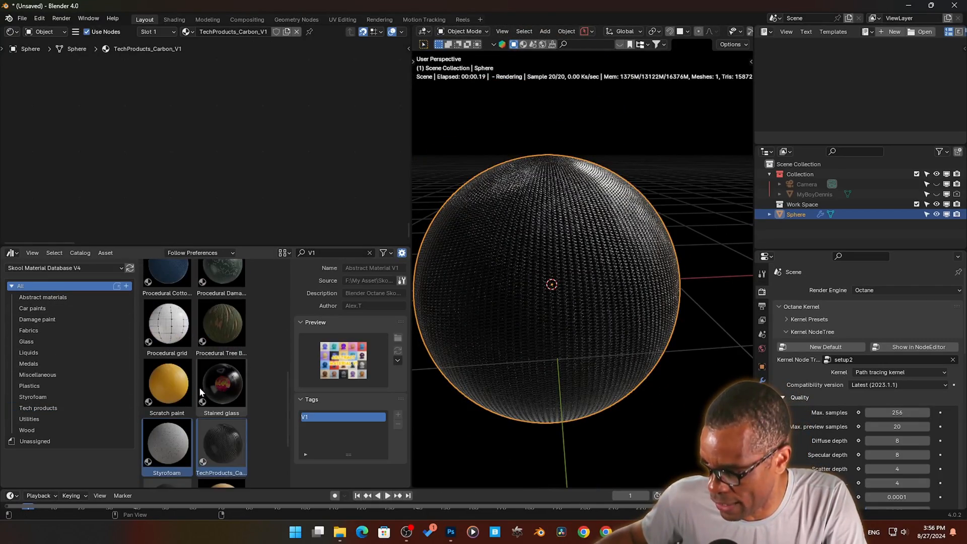
Step: Apply the Gold material, scroll the asset grid, and reopen the Tech products catalog
double_click(166, 395)
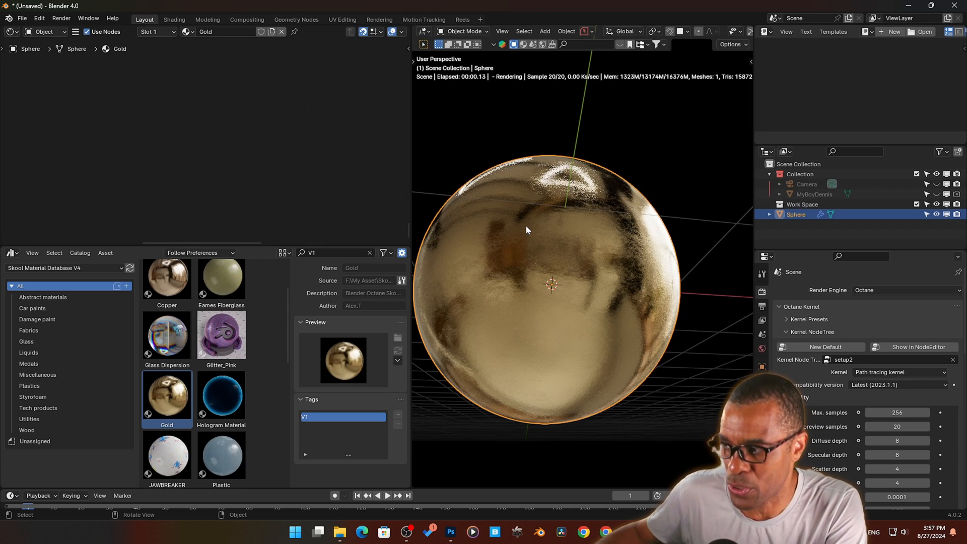
scroll(down, 3)
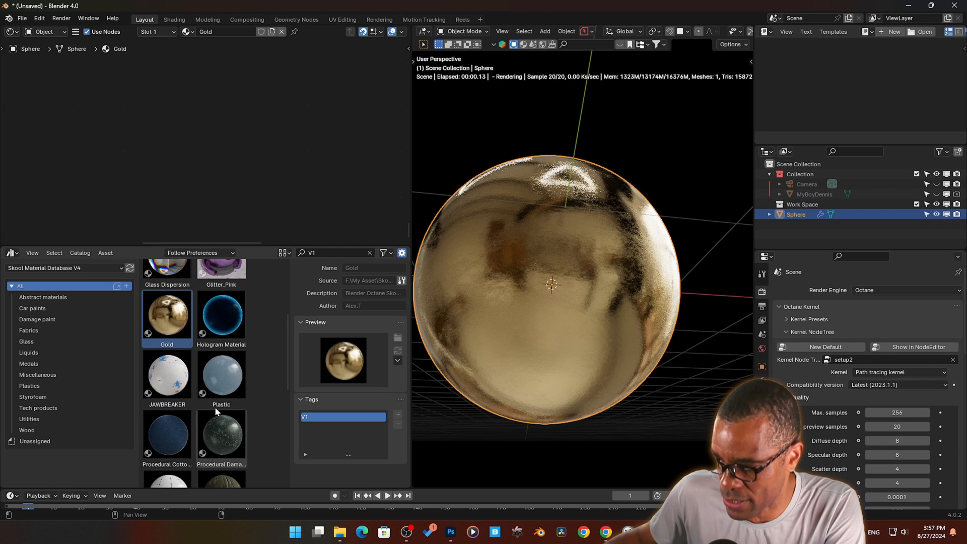
click(38, 407)
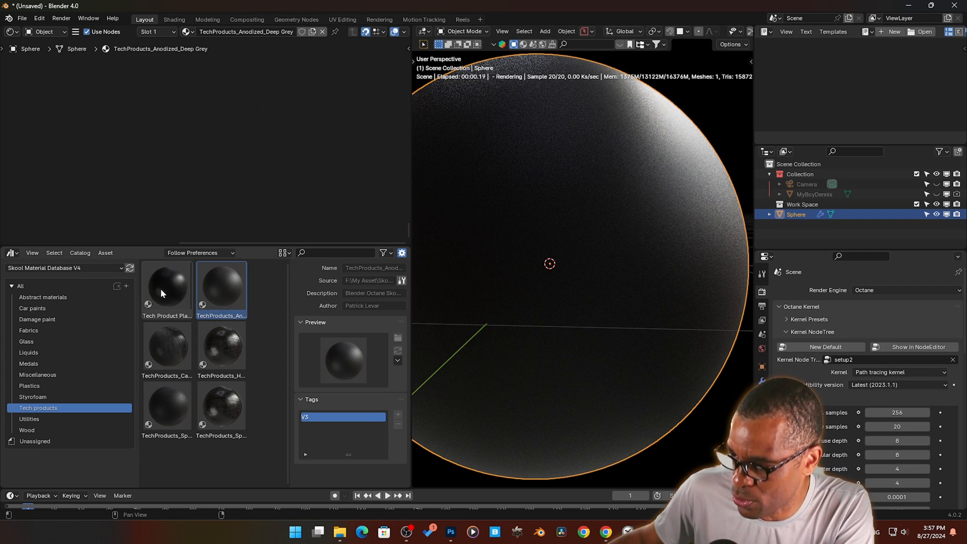
Step: Try Tech Product Plastic, then cover the sphere with TechProducts_Hole_Pattern
double_click(167, 287)
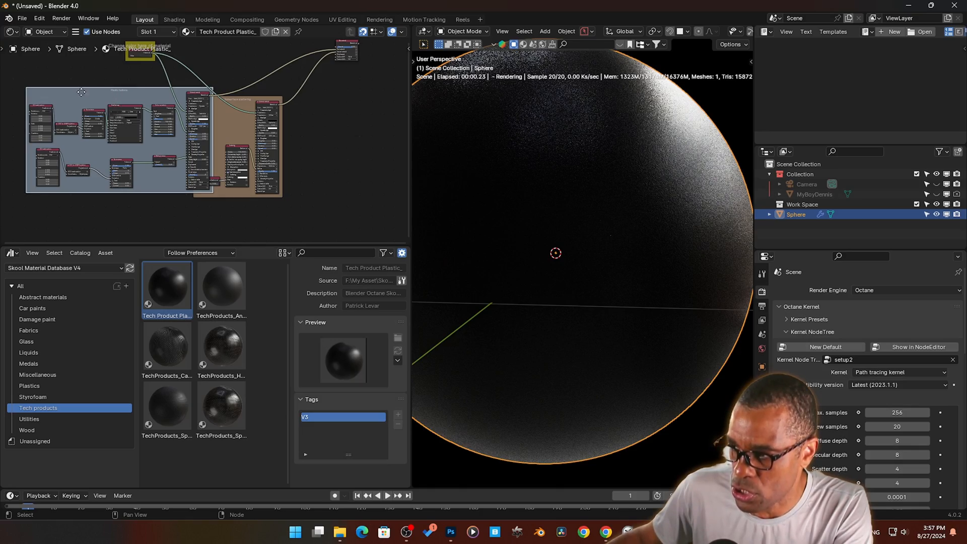
double_click(221, 345)
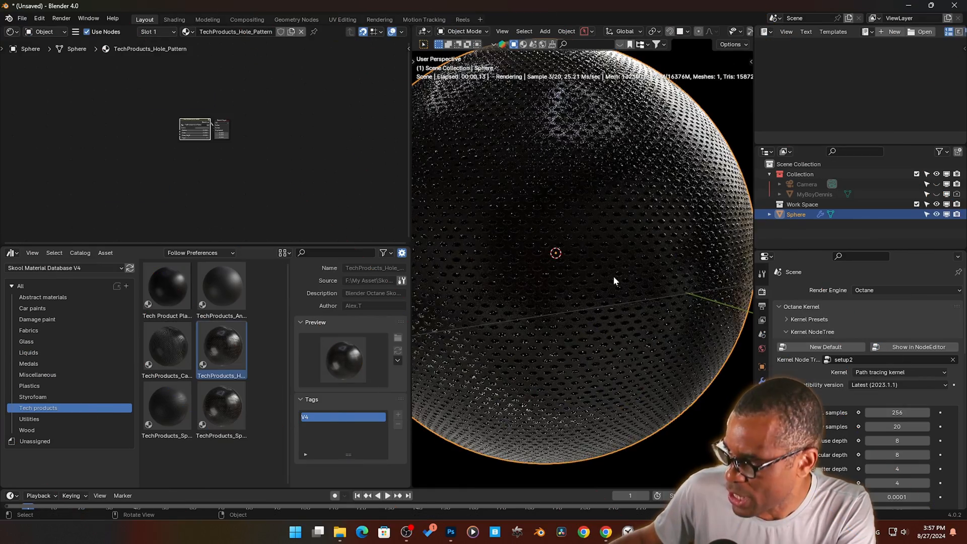